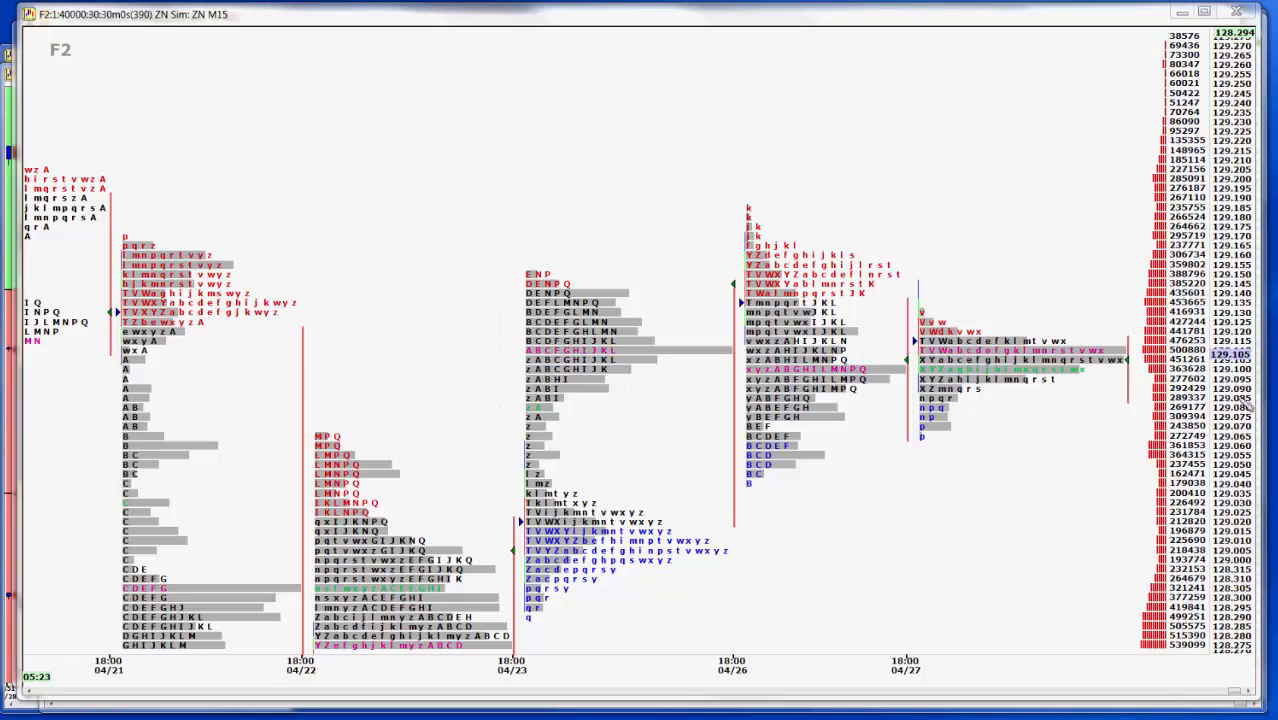
pyautogui.moveTo(1010, 400)
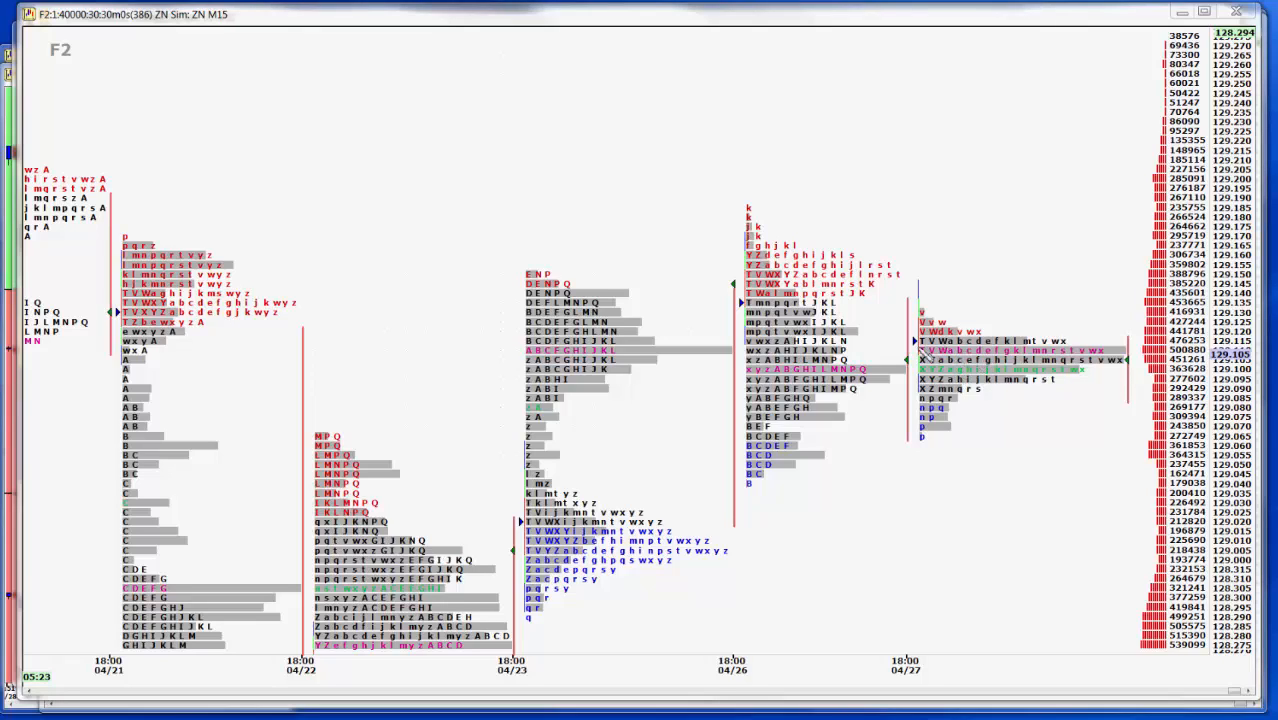
pyautogui.moveTo(700, 376)
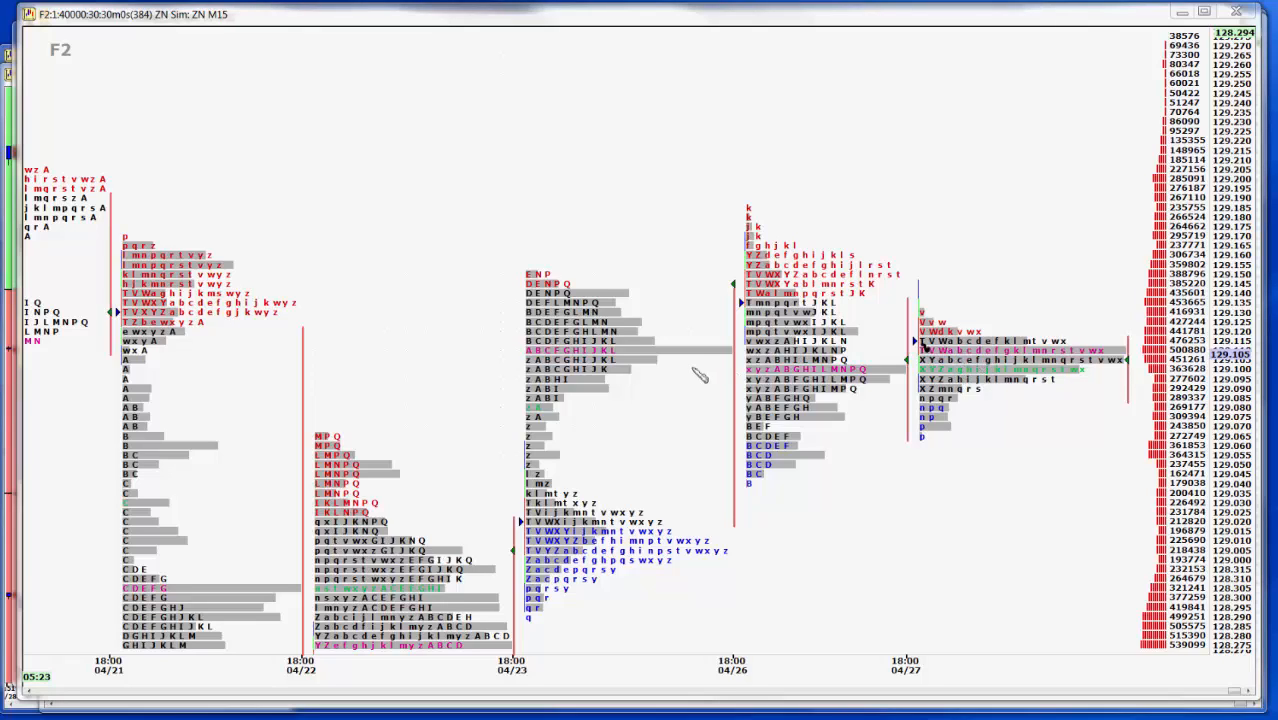
pyautogui.moveTo(788, 376)
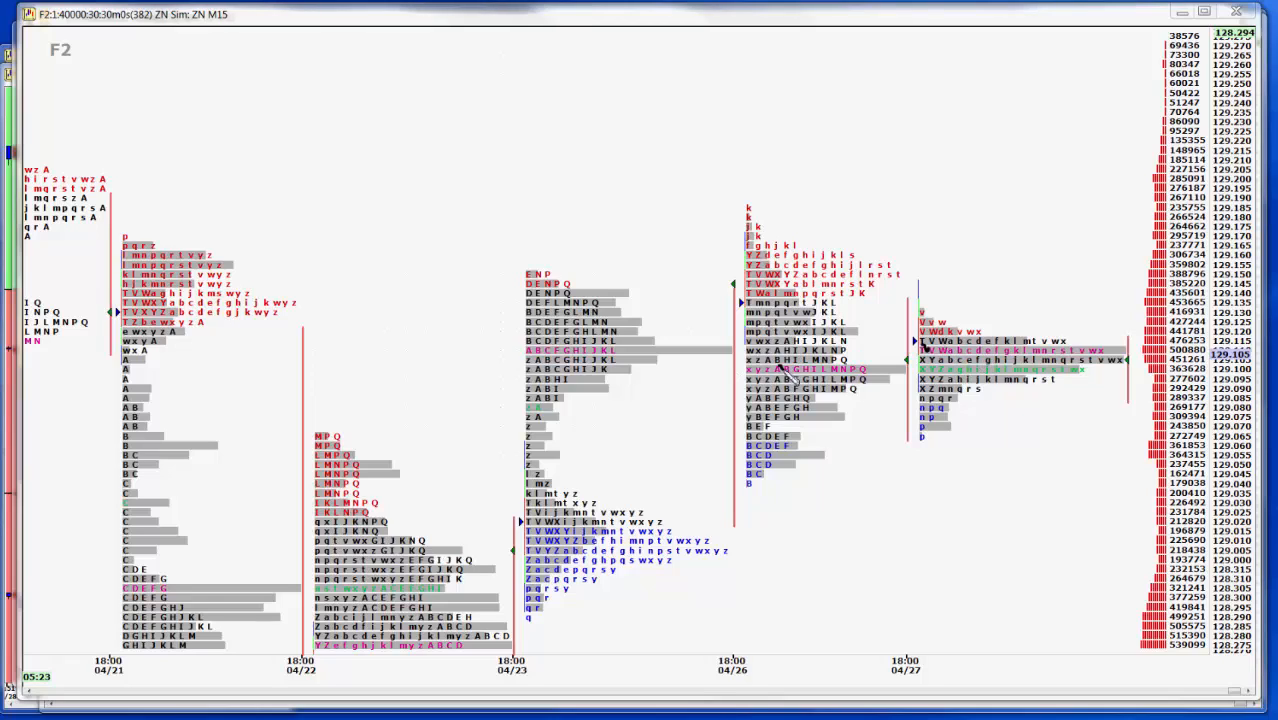
pyautogui.moveTo(716, 358)
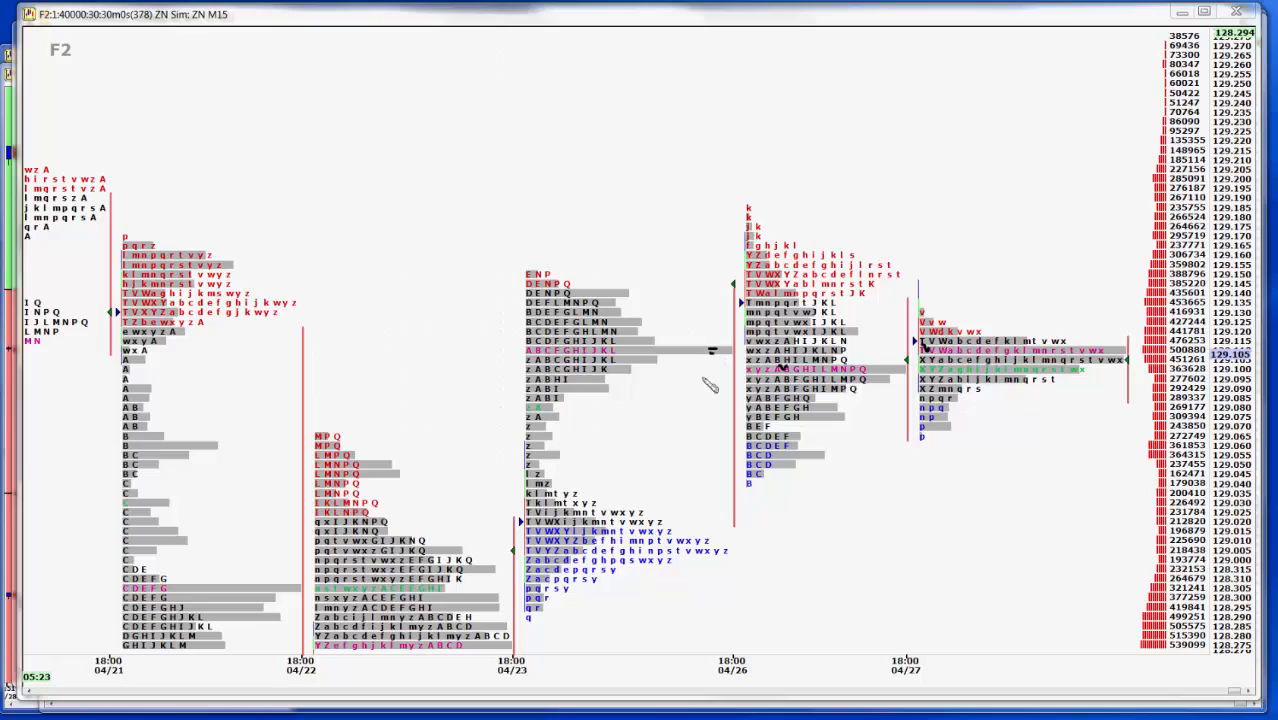
pyautogui.moveTo(662, 376)
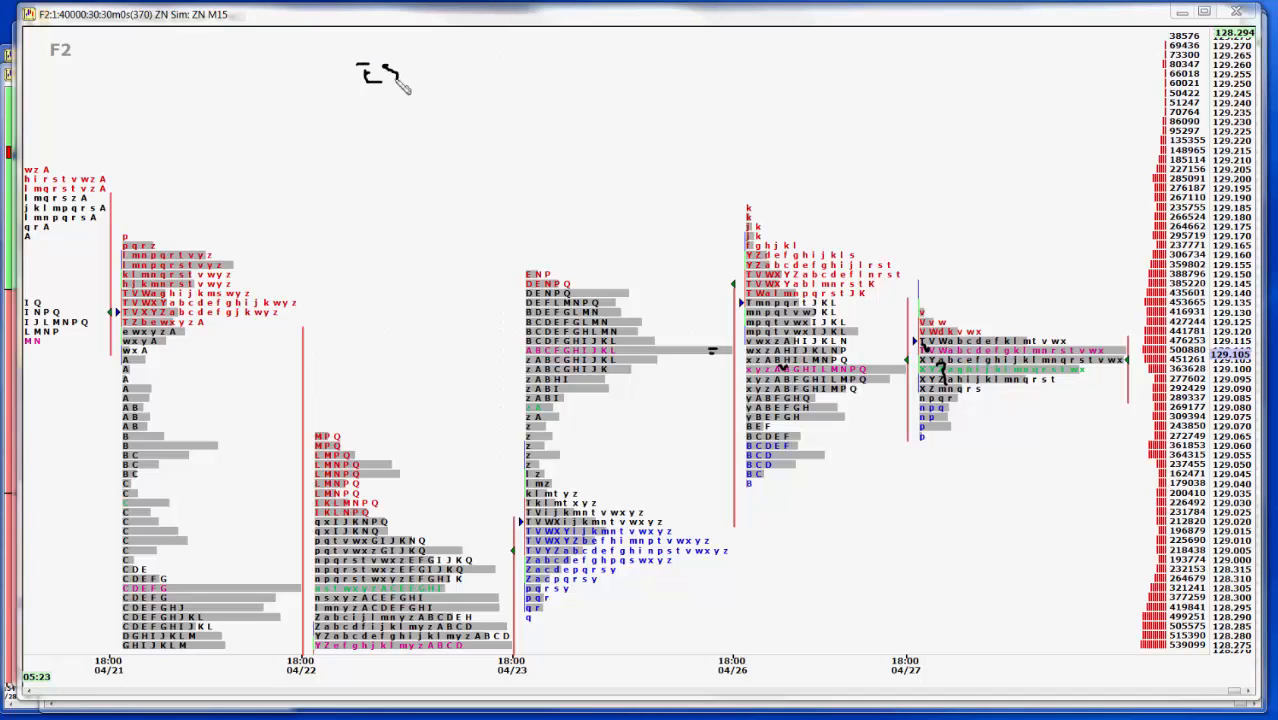
pyautogui.moveTo(432, 72)
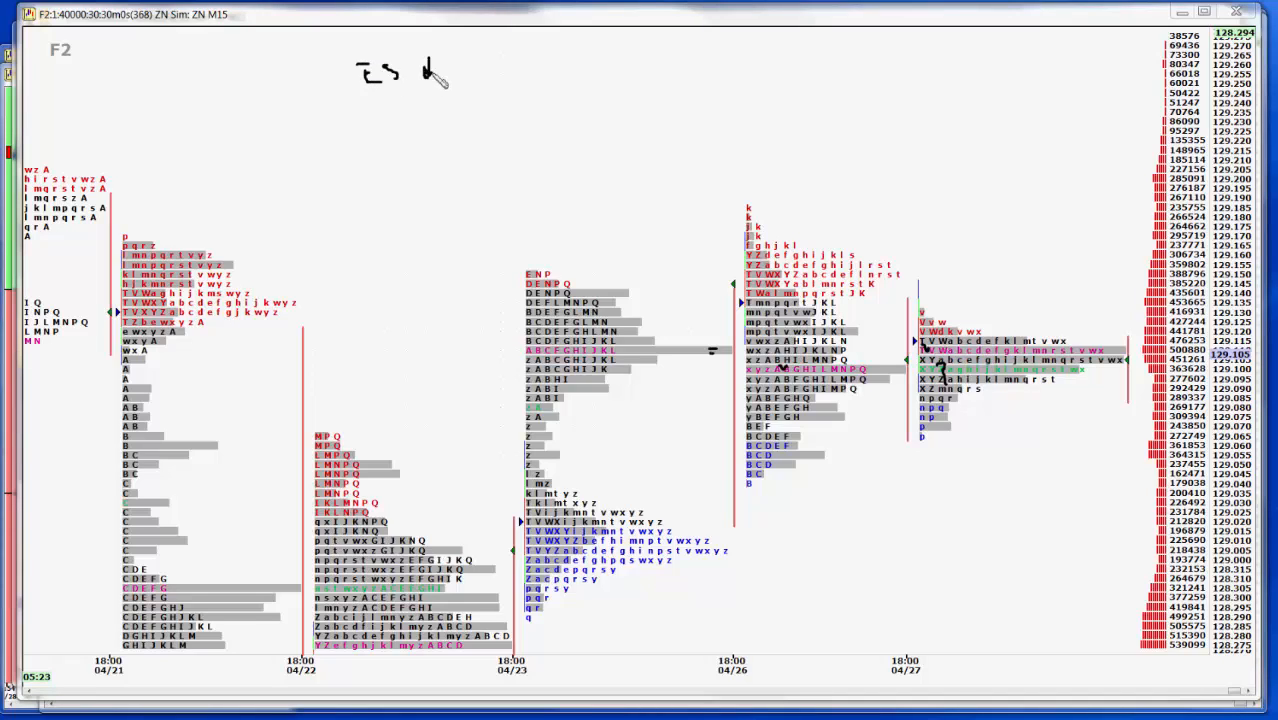
pyautogui.moveTo(392, 140)
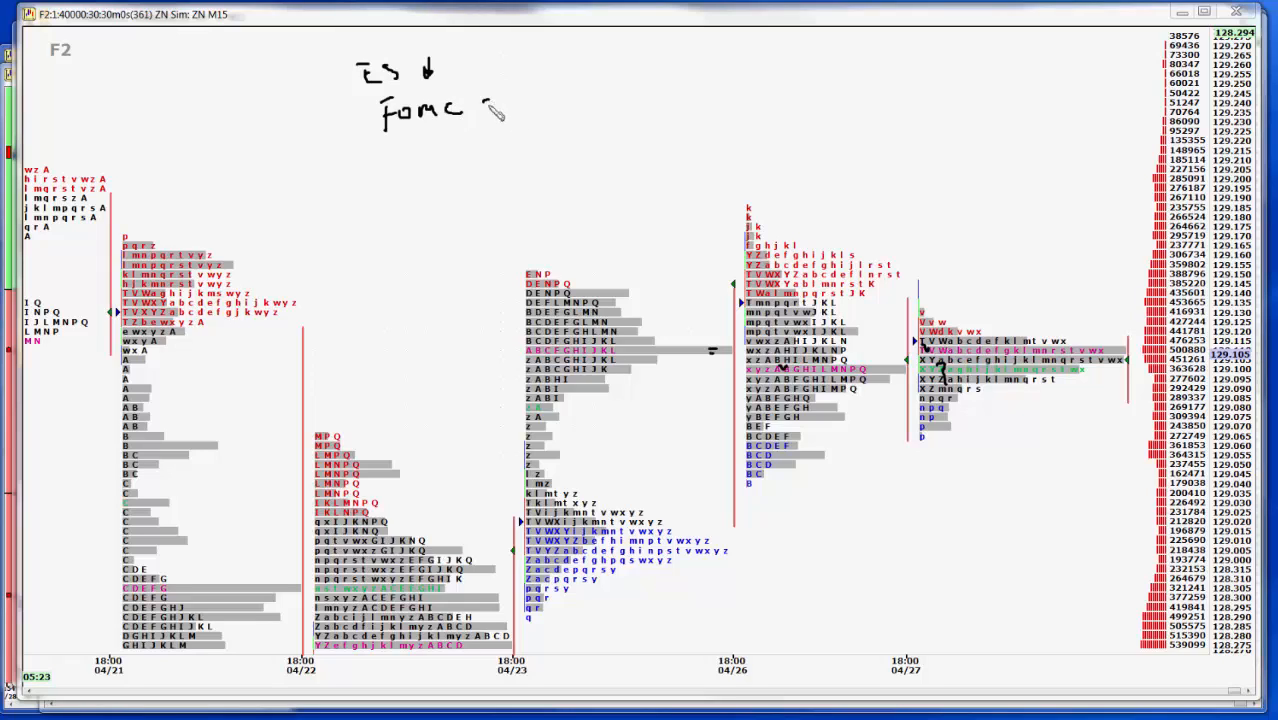
# Handwrite the FOMC Sep note beneath the 'ES ↓' note above ZN's daily profiles
pyautogui.moveTo(496, 110); pyautogui.dragTo(530, 90)
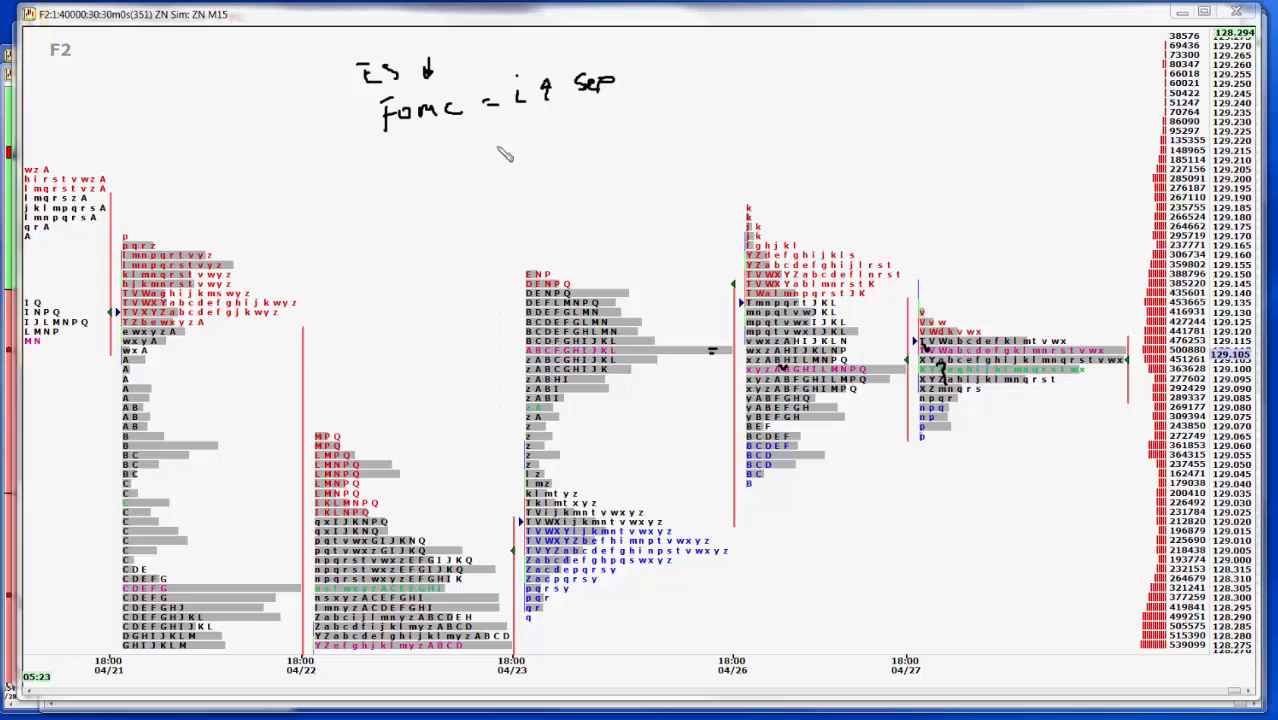
pyautogui.moveTo(476, 130)
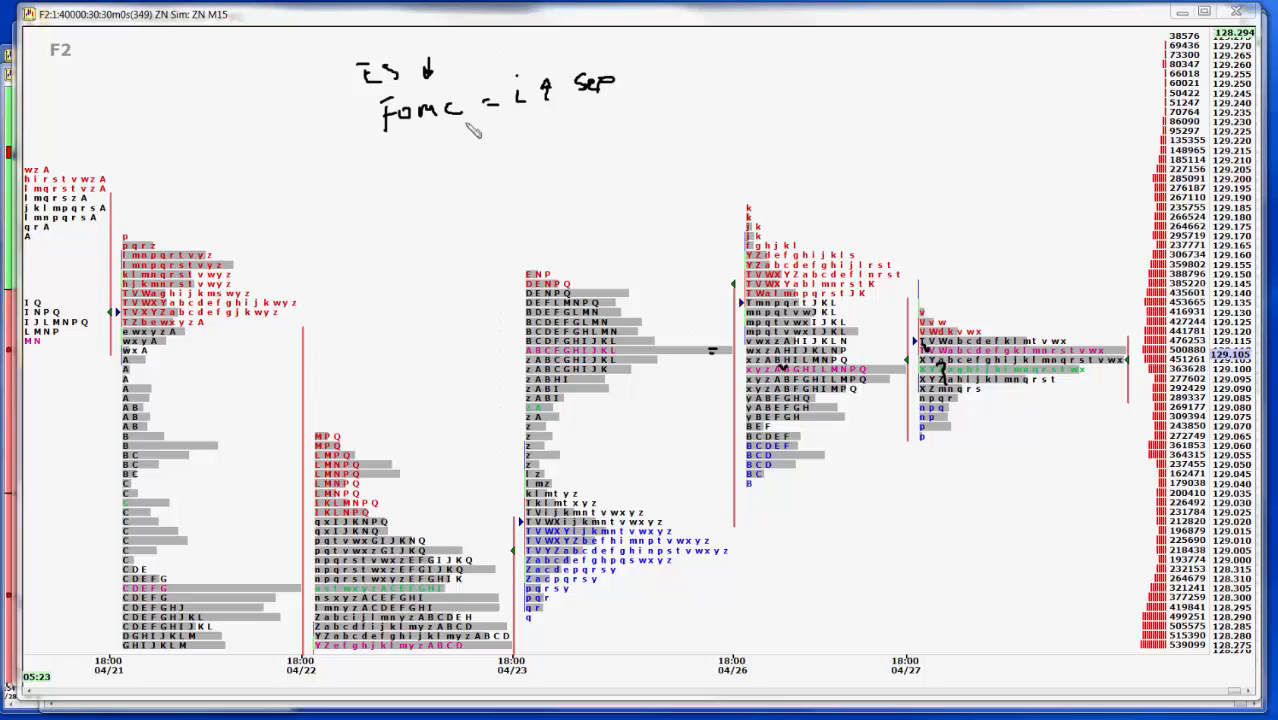
pyautogui.moveTo(416, 150)
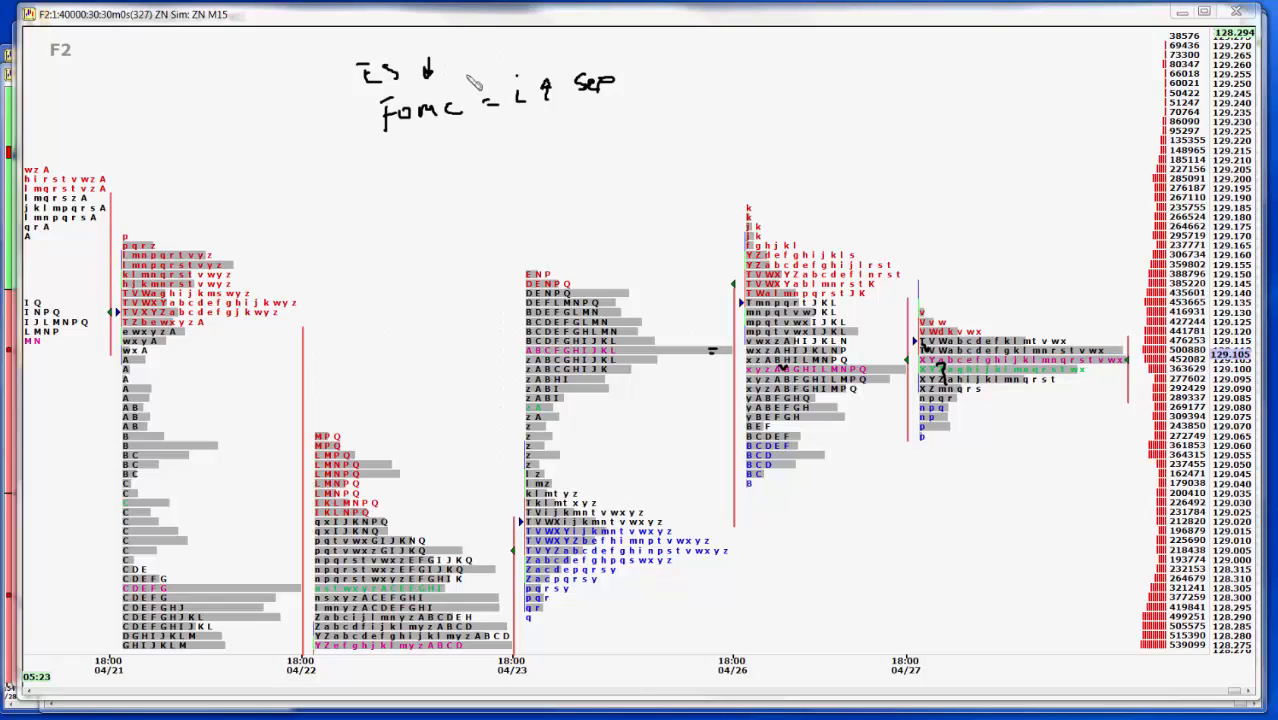
pyautogui.moveTo(418, 156)
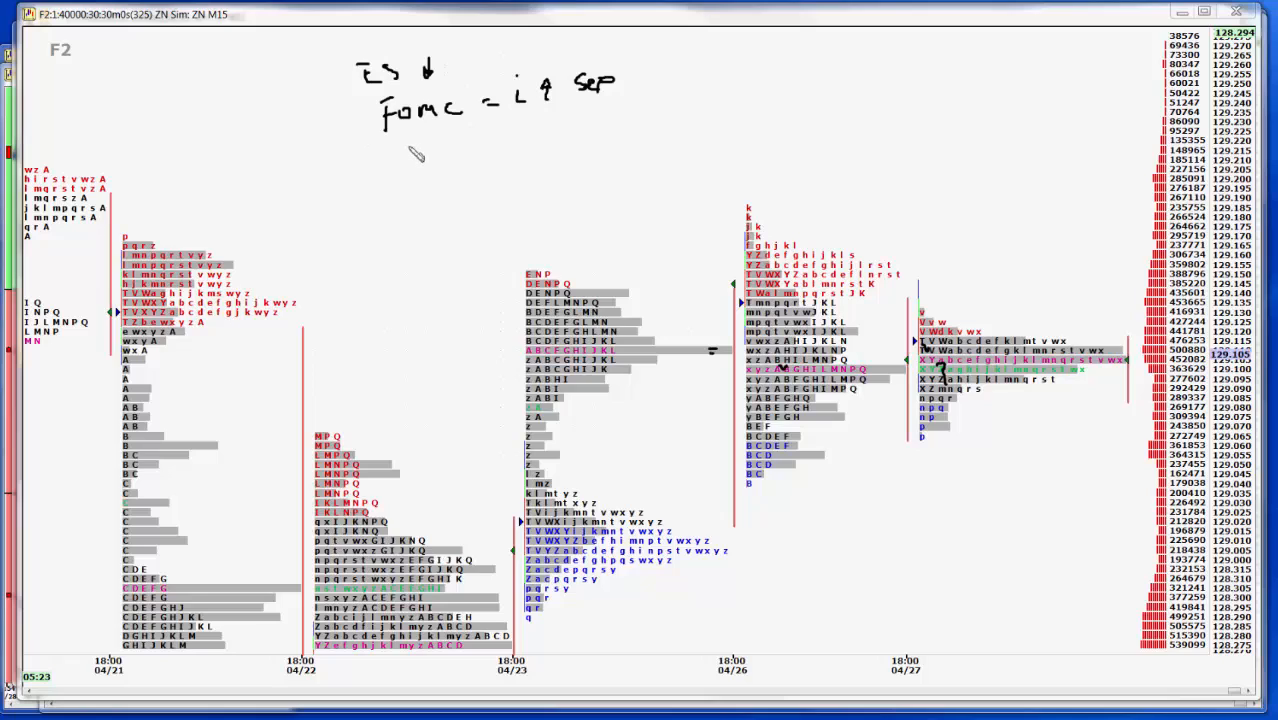
# Handwrite the '+.7' news note on the line below FOMC
pyautogui.moveTo(400, 140); pyautogui.dragTo(430, 156)
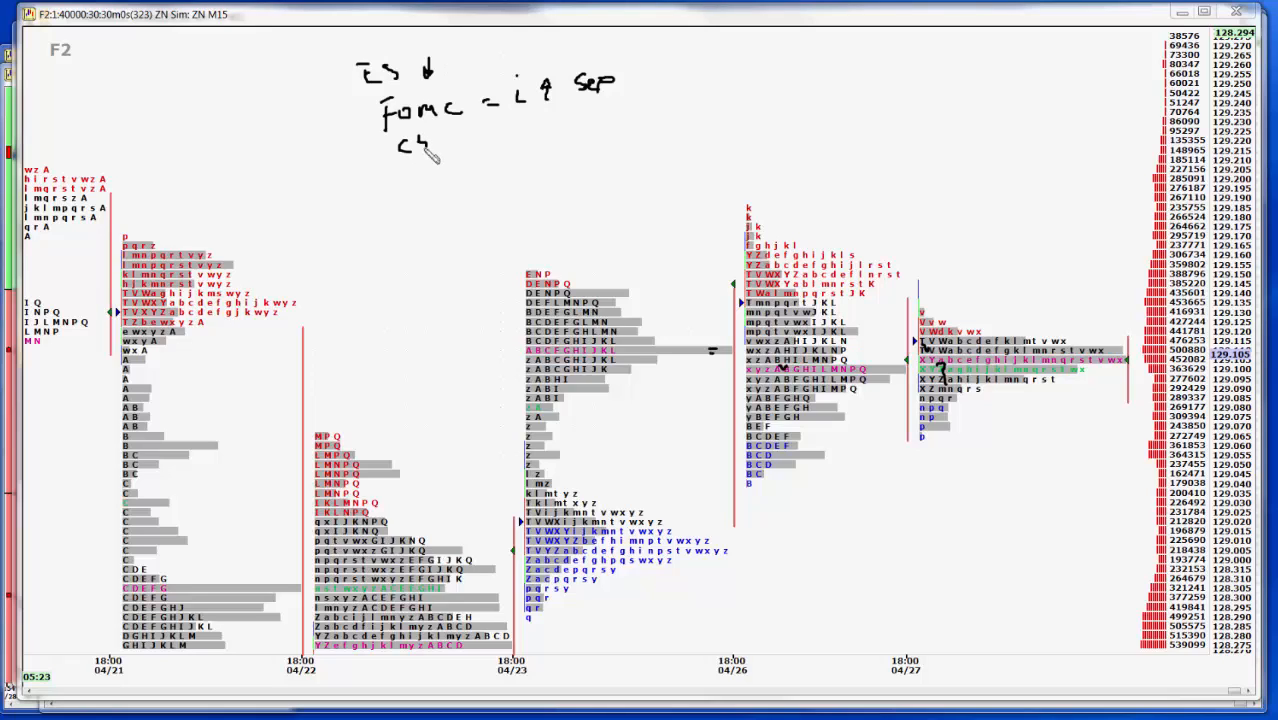
pyautogui.moveTo(444, 144); pyautogui.dragTo(460, 144)
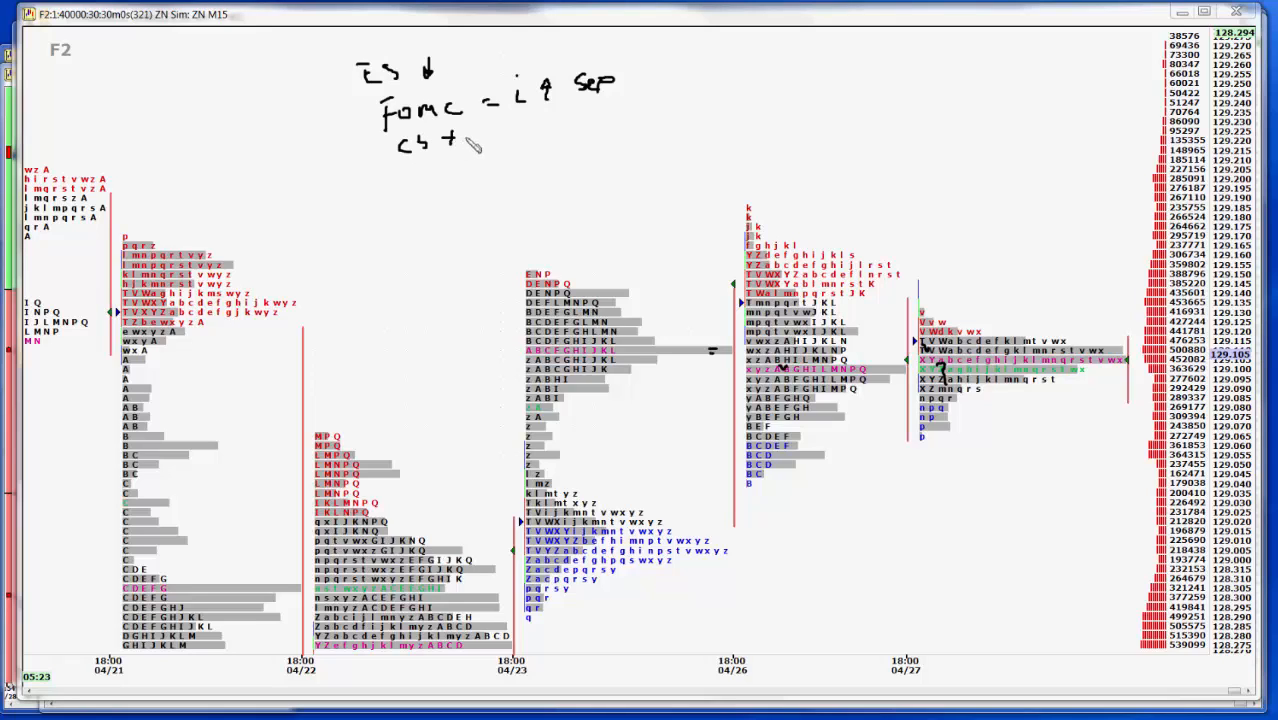
pyautogui.moveTo(460, 144); pyautogui.dragTo(480, 130)
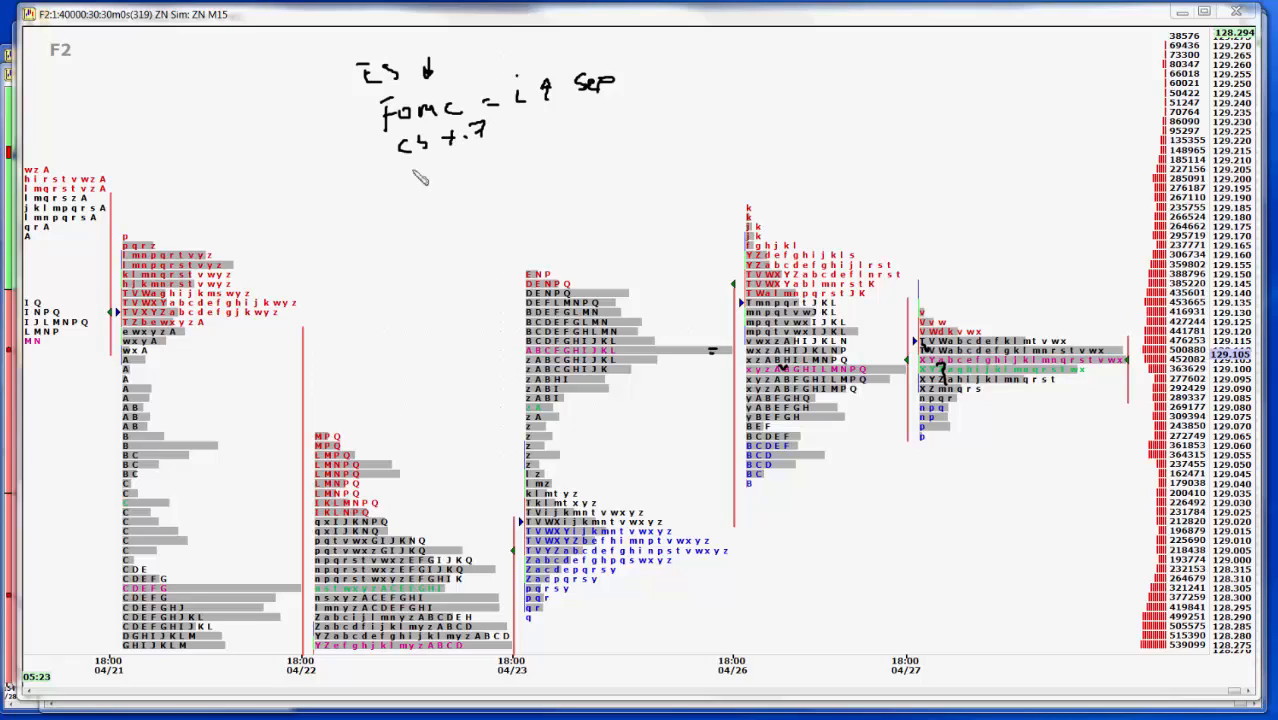
# Handwrite 'CL 103' and 'RF -2' on the next lines below
pyautogui.moveTo(408, 176); pyautogui.dragTo(444, 184)
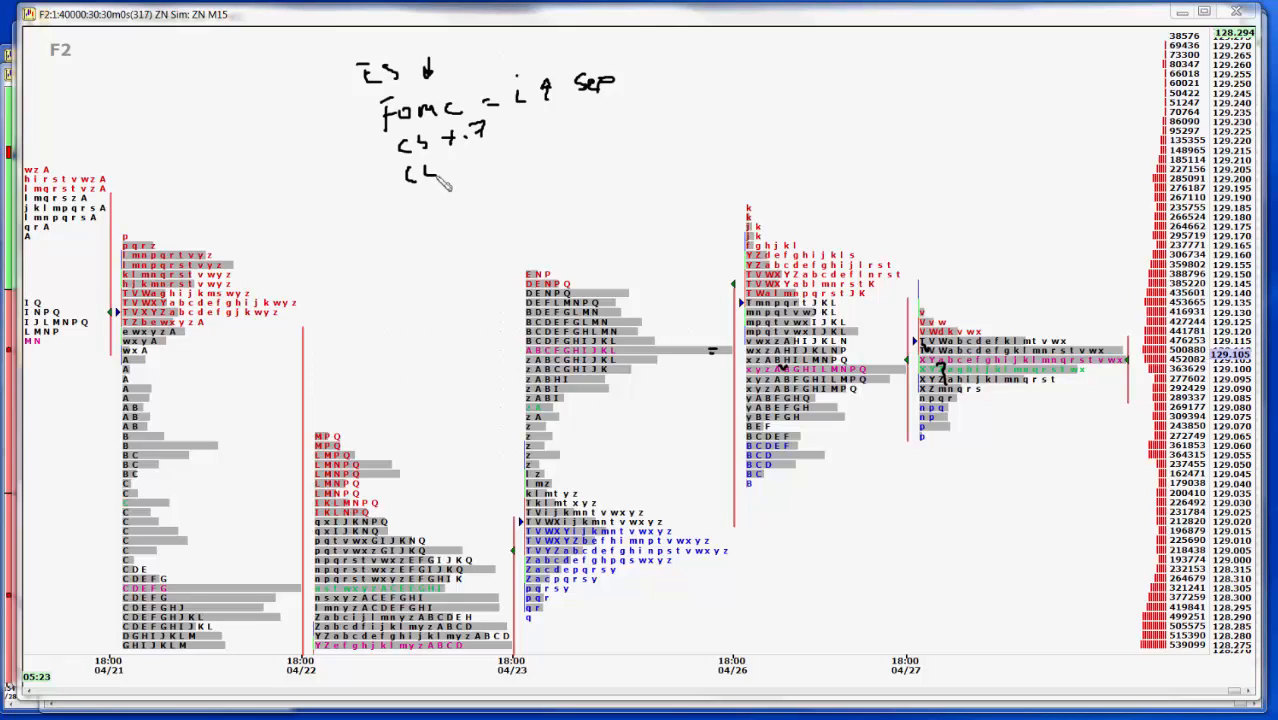
pyautogui.moveTo(454, 164); pyautogui.dragTo(500, 160)
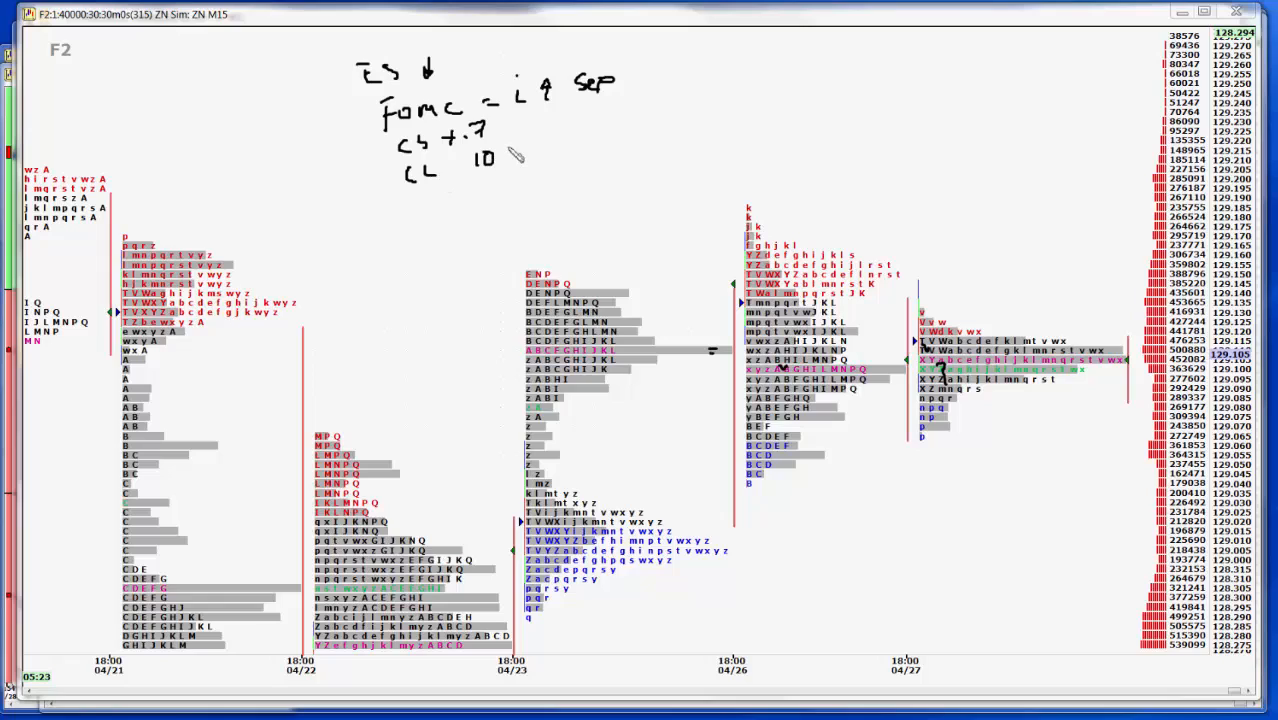
pyautogui.moveTo(480, 160); pyautogui.dragTo(500, 184)
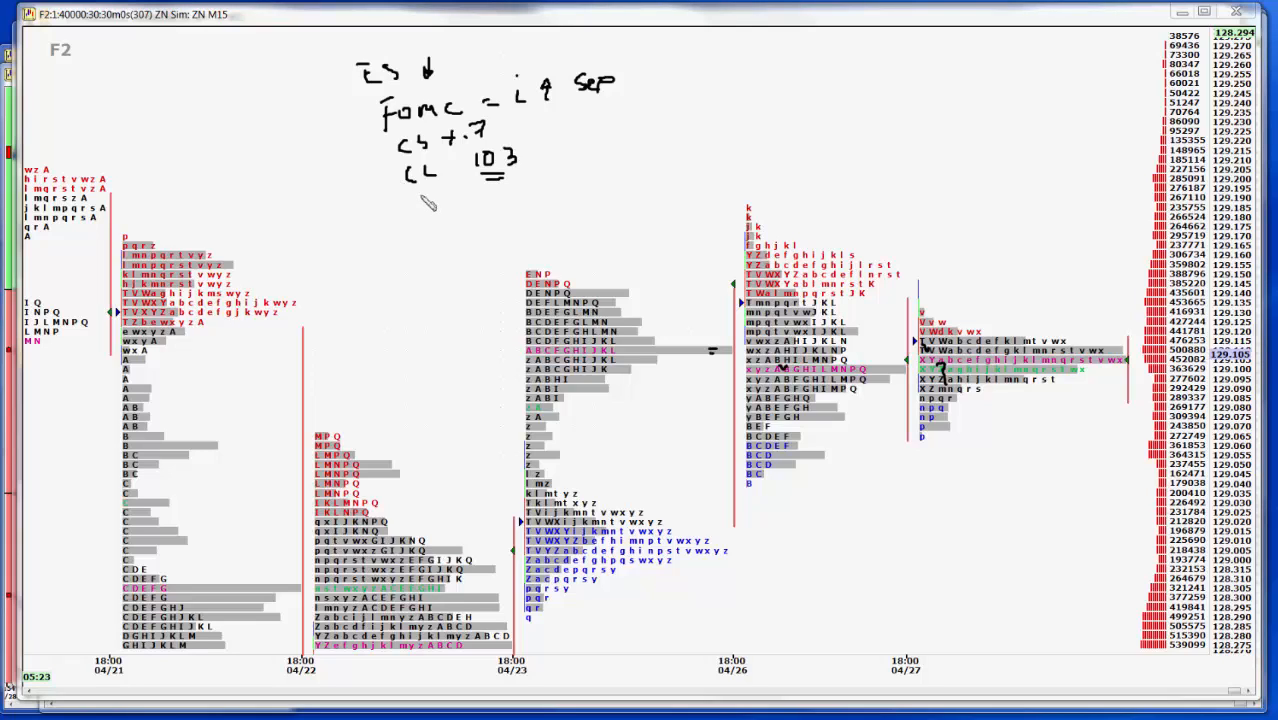
pyautogui.moveTo(416, 224); pyautogui.dragTo(436, 200)
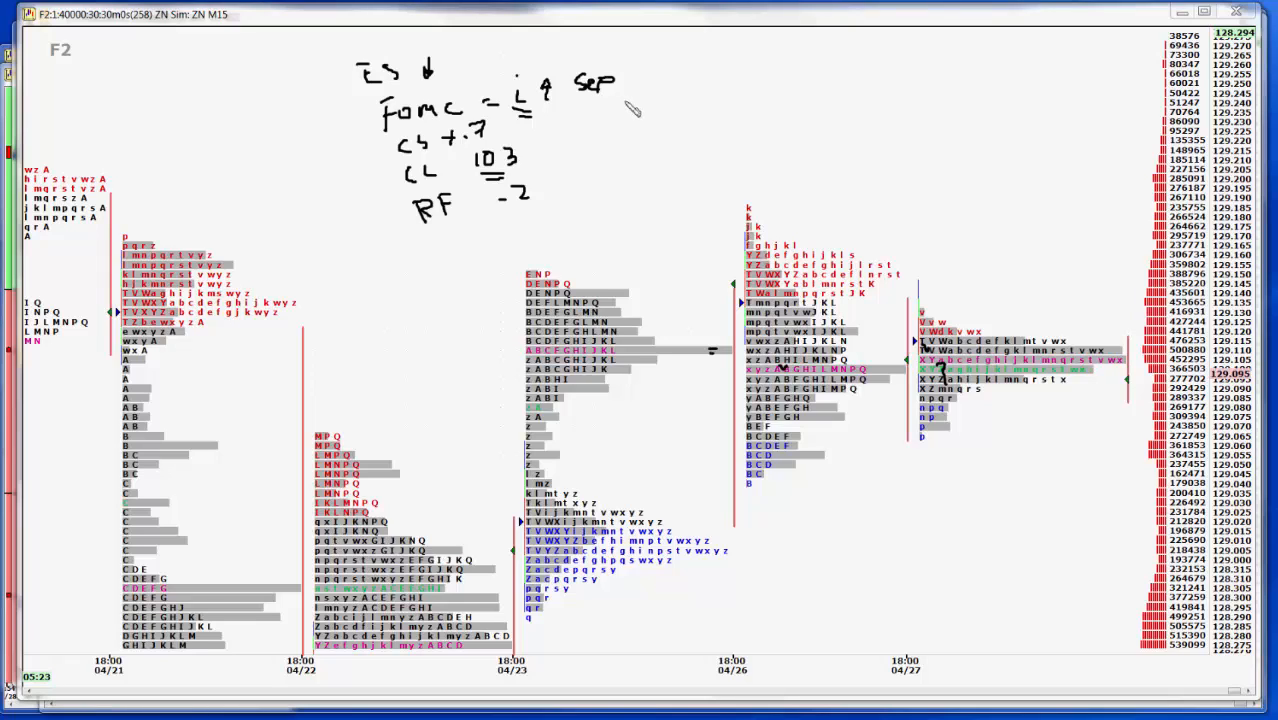
pyautogui.moveTo(1050, 396)
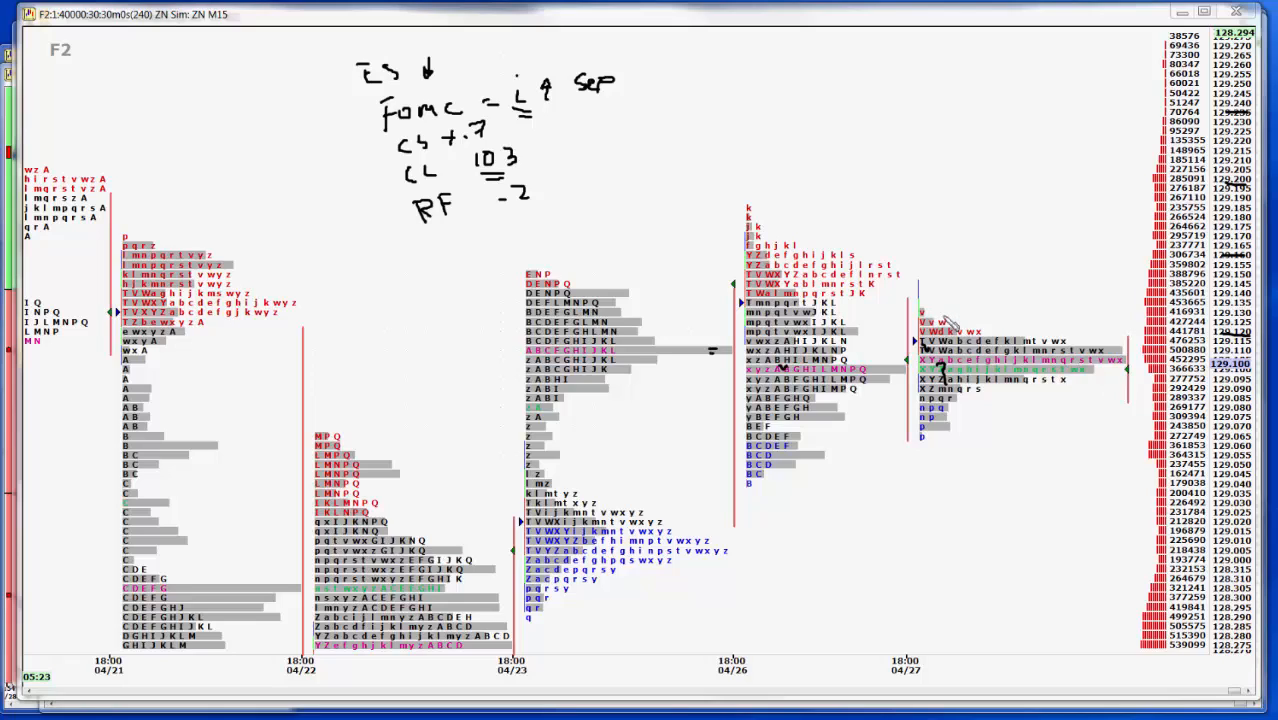
pyautogui.moveTo(940, 264)
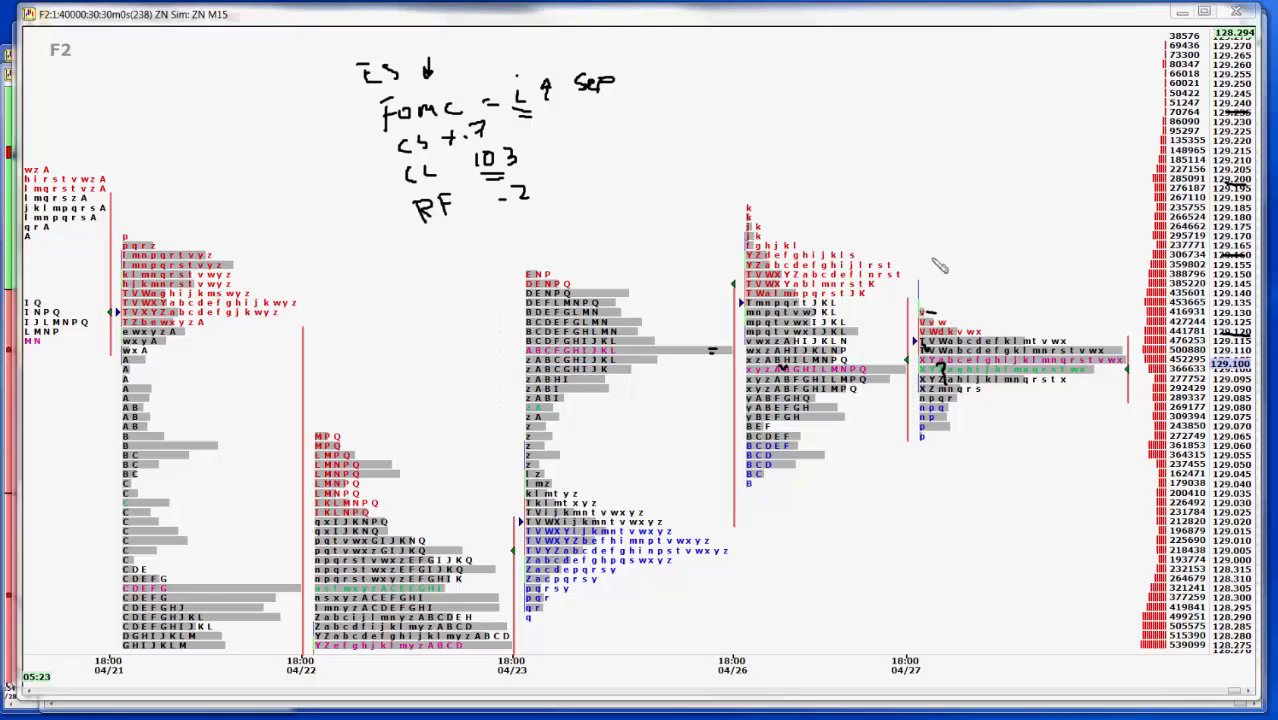
pyautogui.moveTo(810, 260)
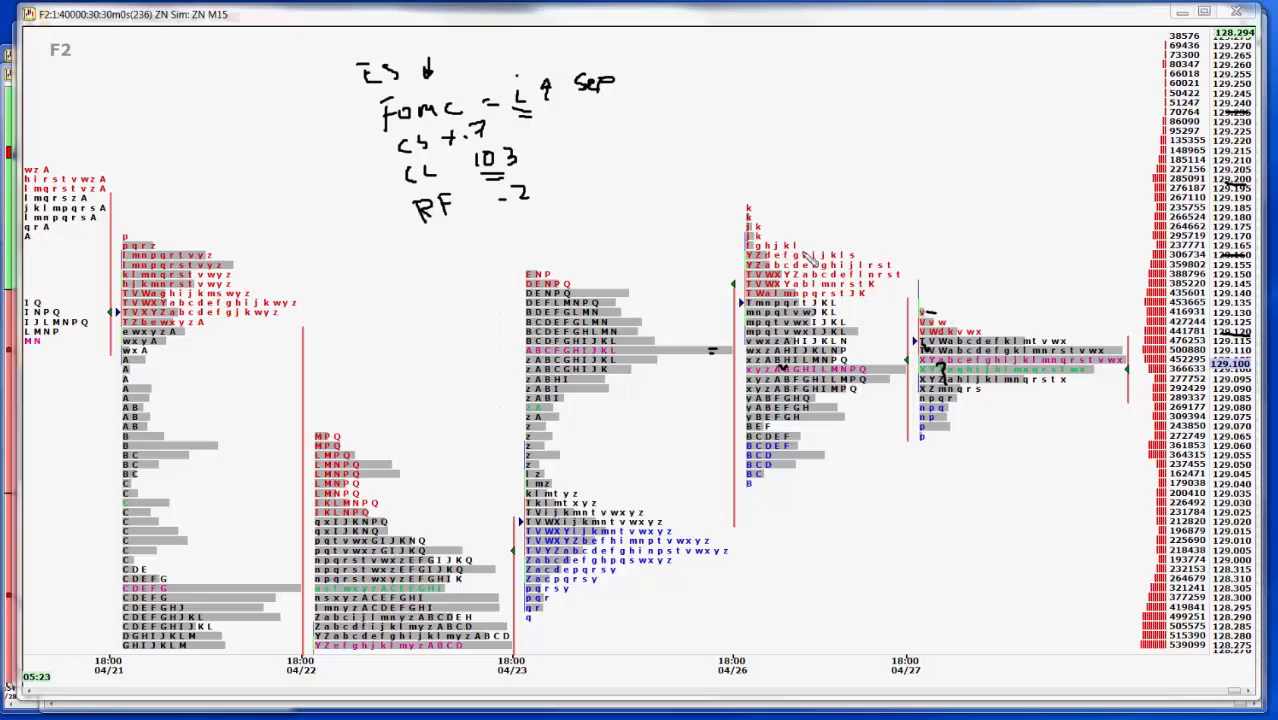
pyautogui.moveTo(904, 284)
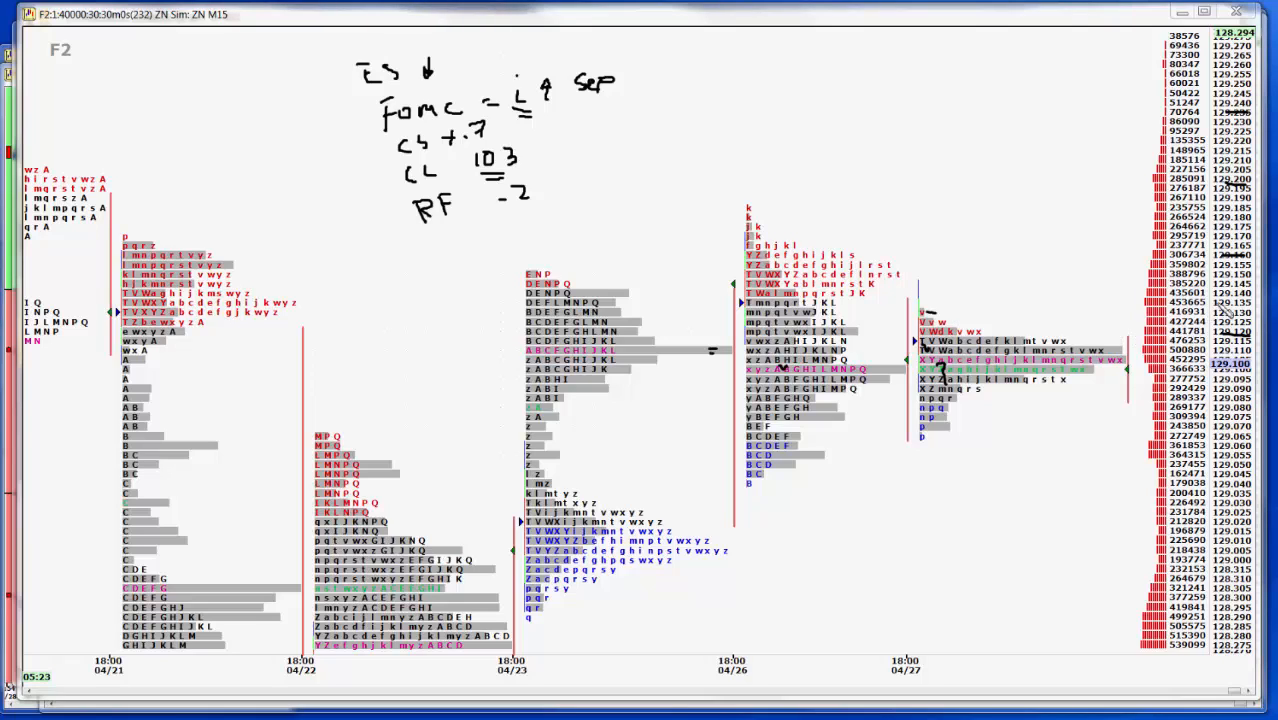
pyautogui.moveTo(964, 284)
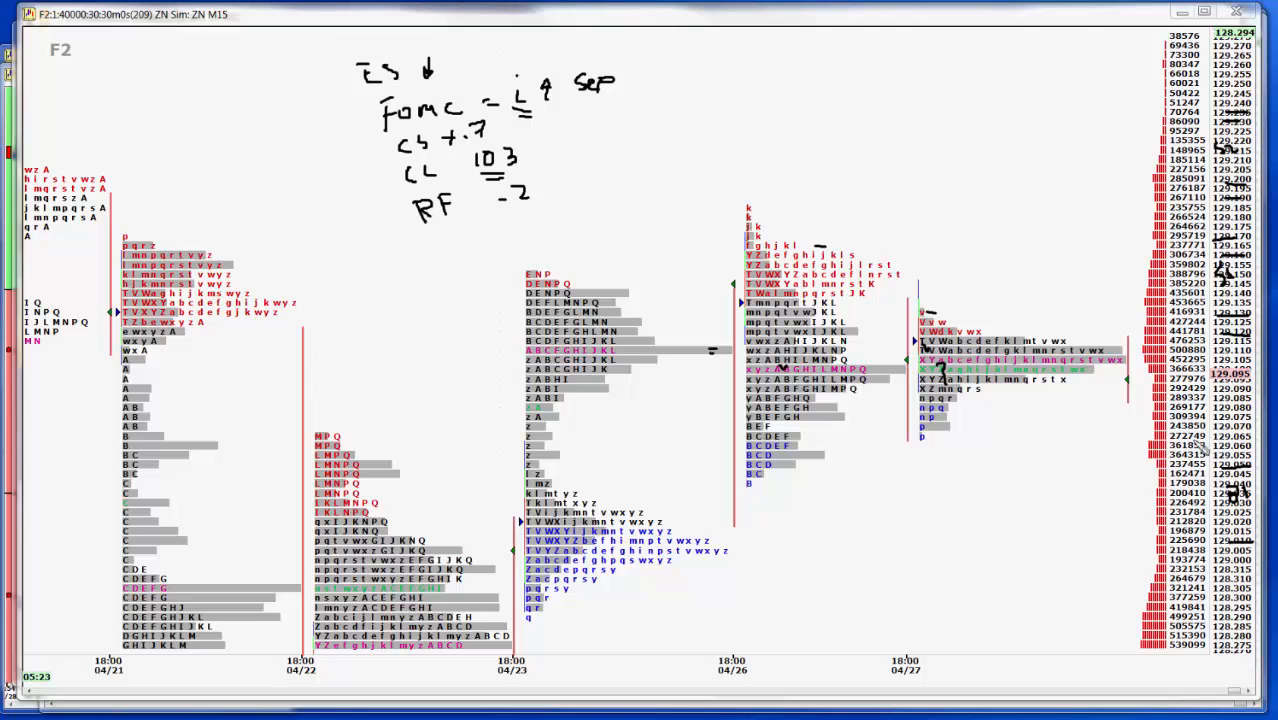
pyautogui.moveTo(1092, 444)
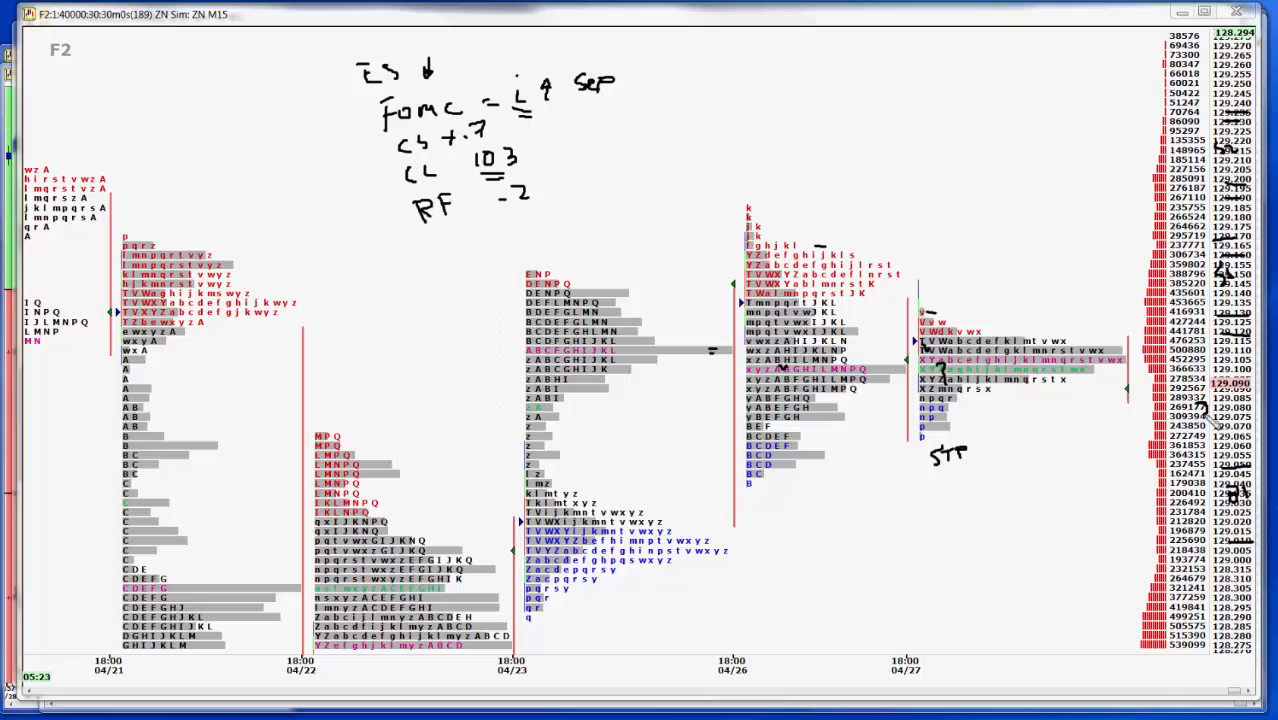
pyautogui.moveTo(1036, 460)
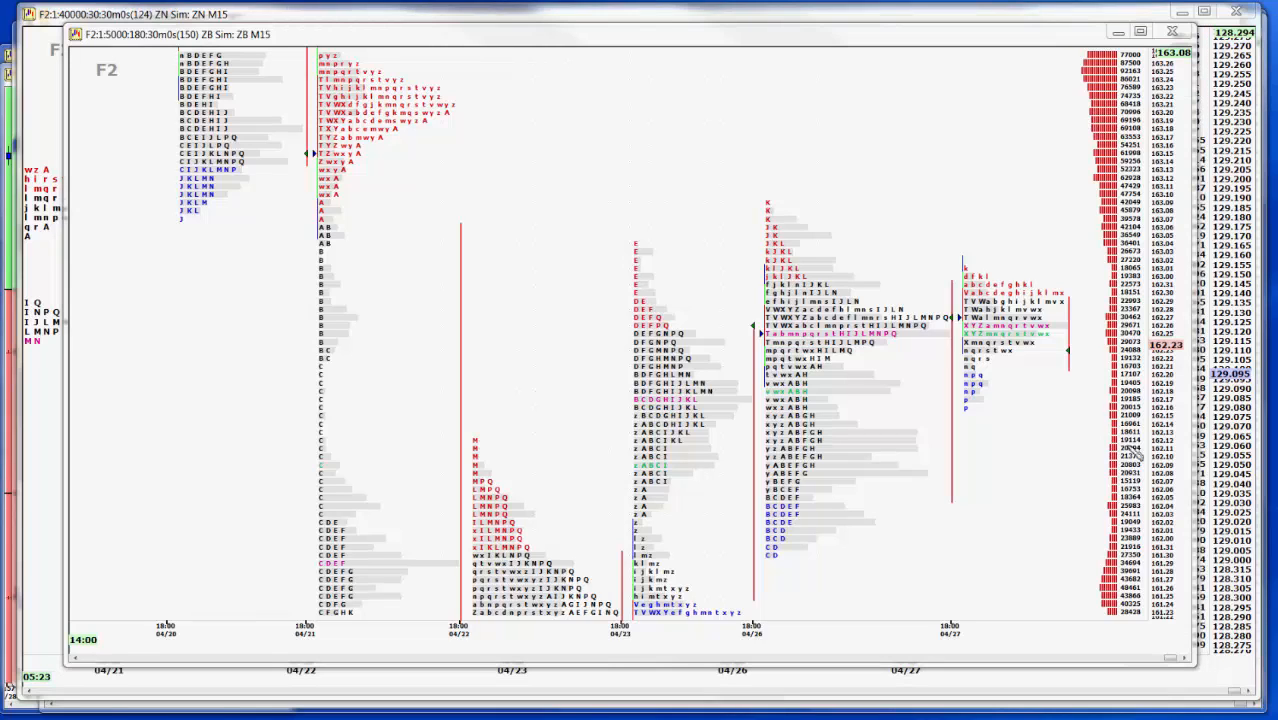
pyautogui.moveTo(1004, 504)
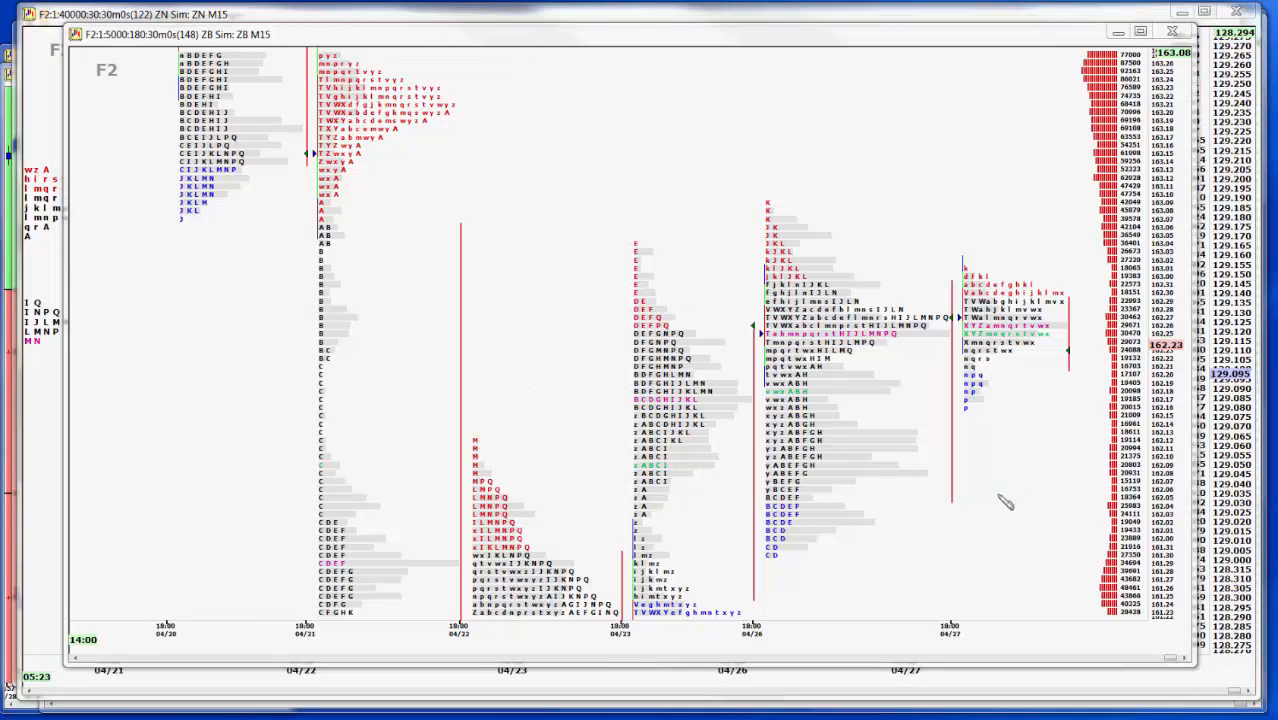
pyautogui.moveTo(836, 472)
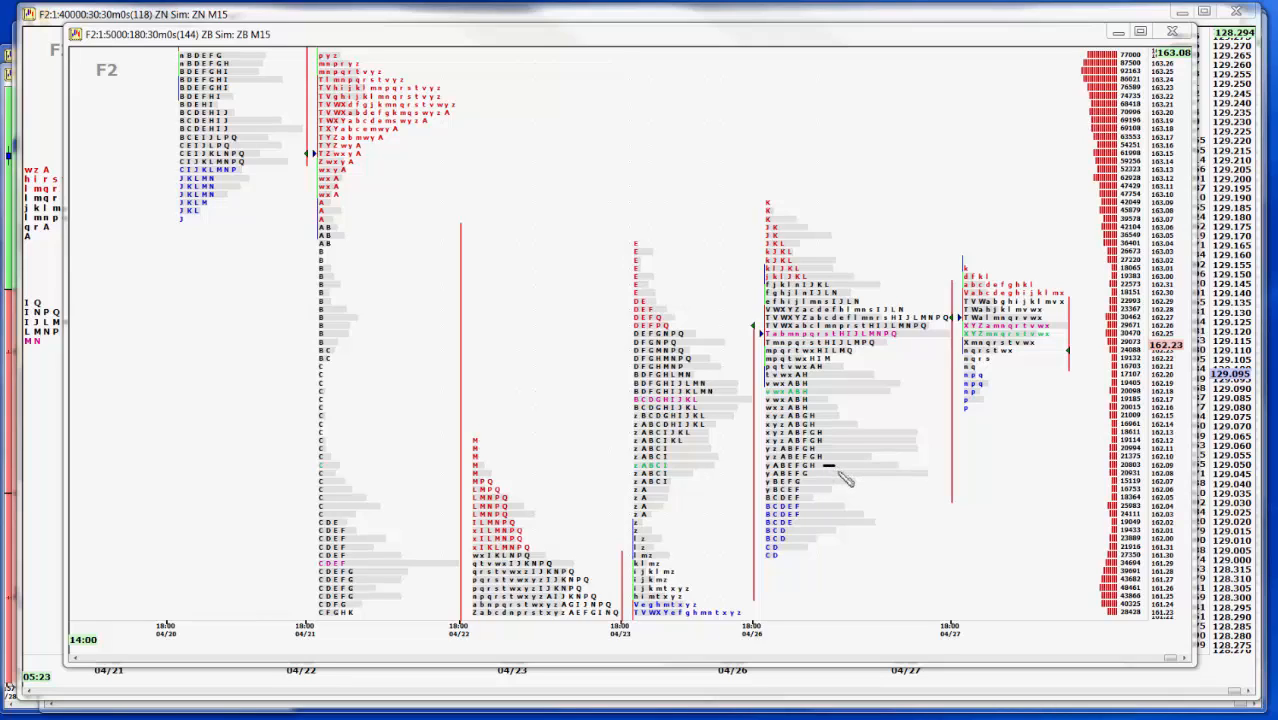
pyautogui.moveTo(984, 420)
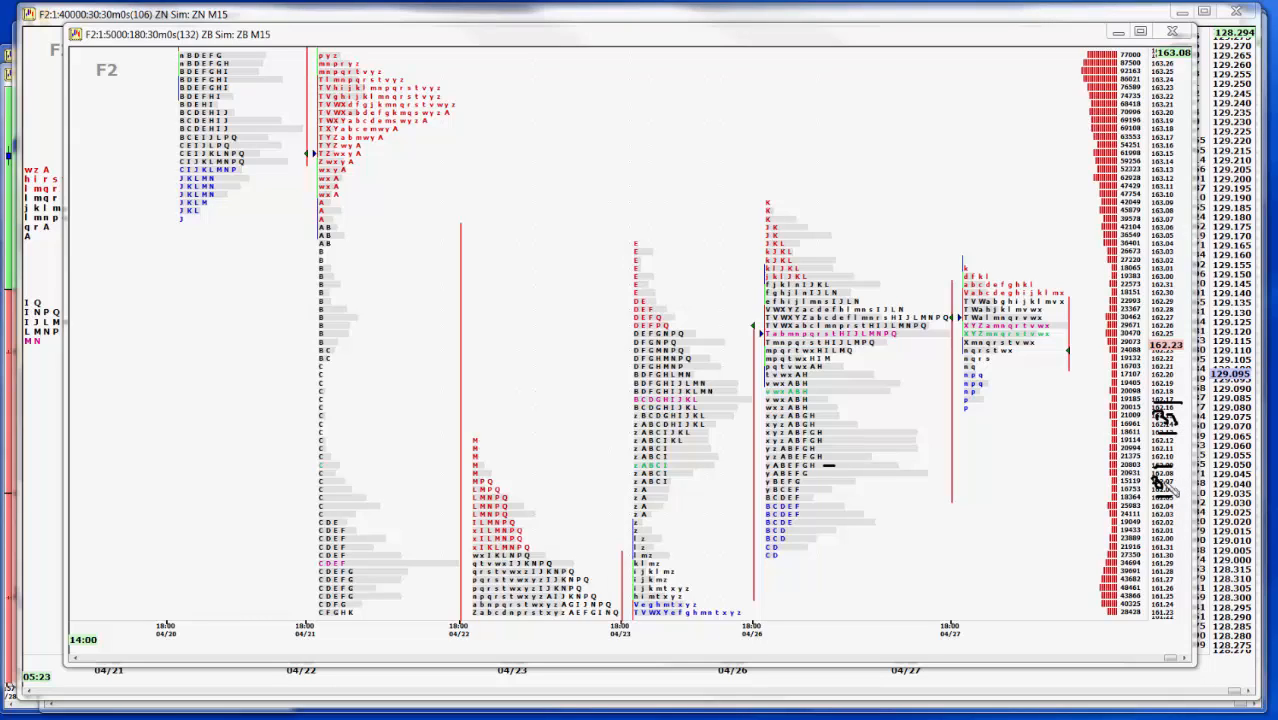
pyautogui.moveTo(1004, 360)
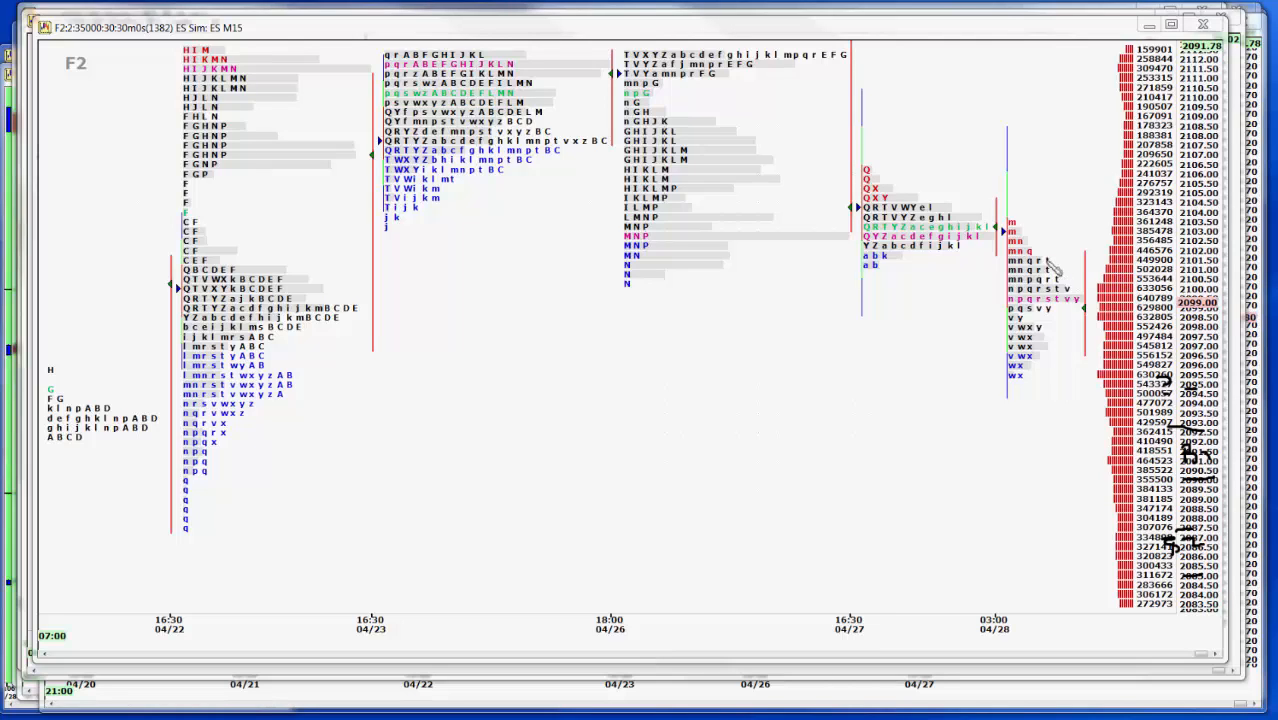
pyautogui.moveTo(916, 186)
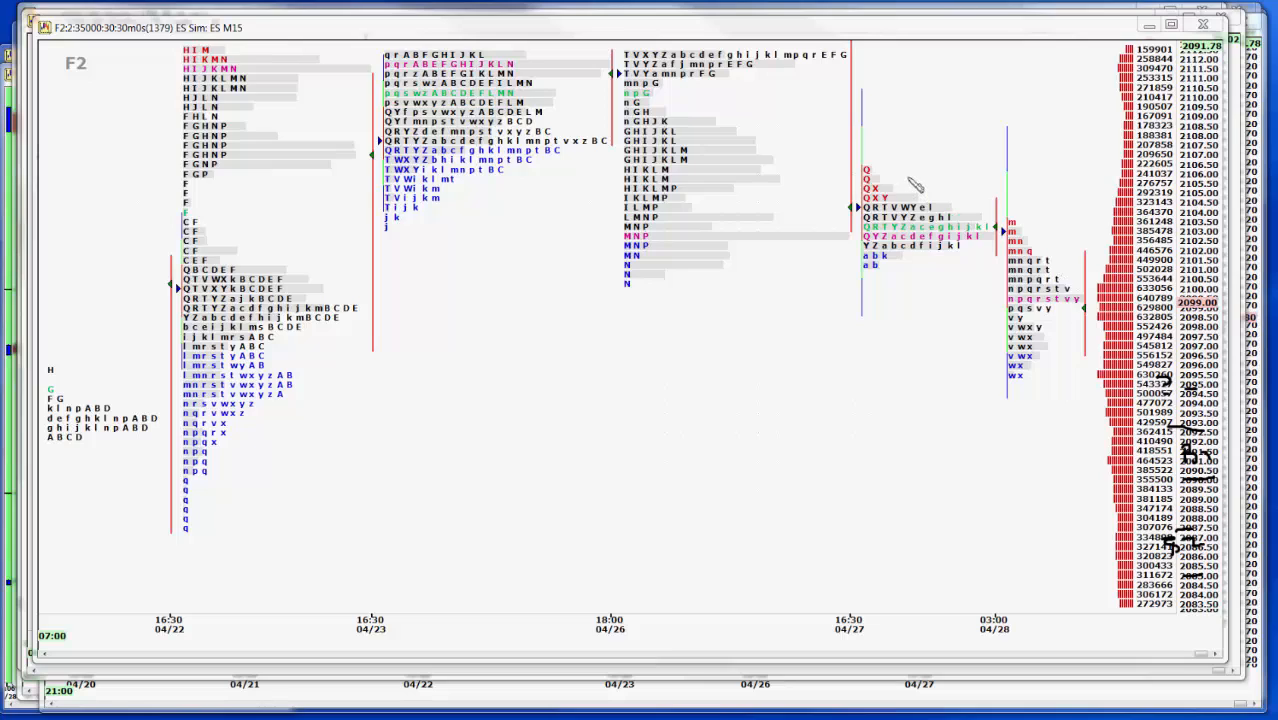
pyautogui.moveTo(824, 104)
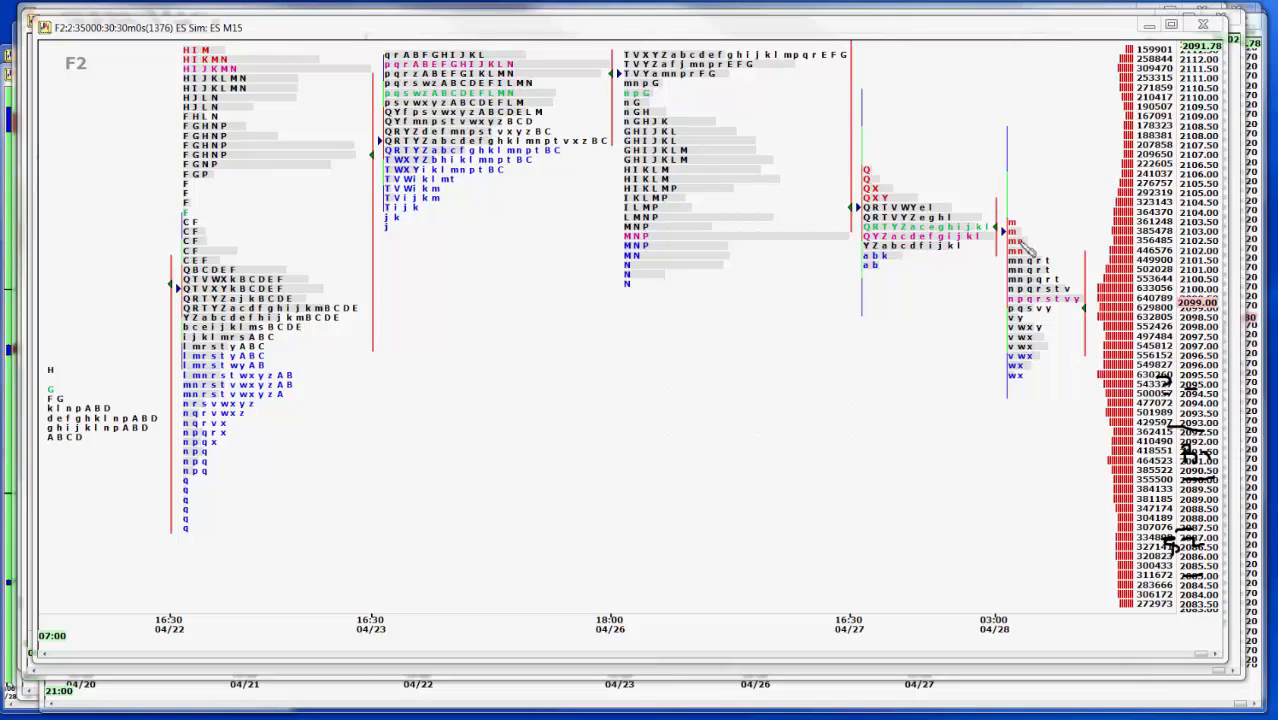
pyautogui.moveTo(1230, 304)
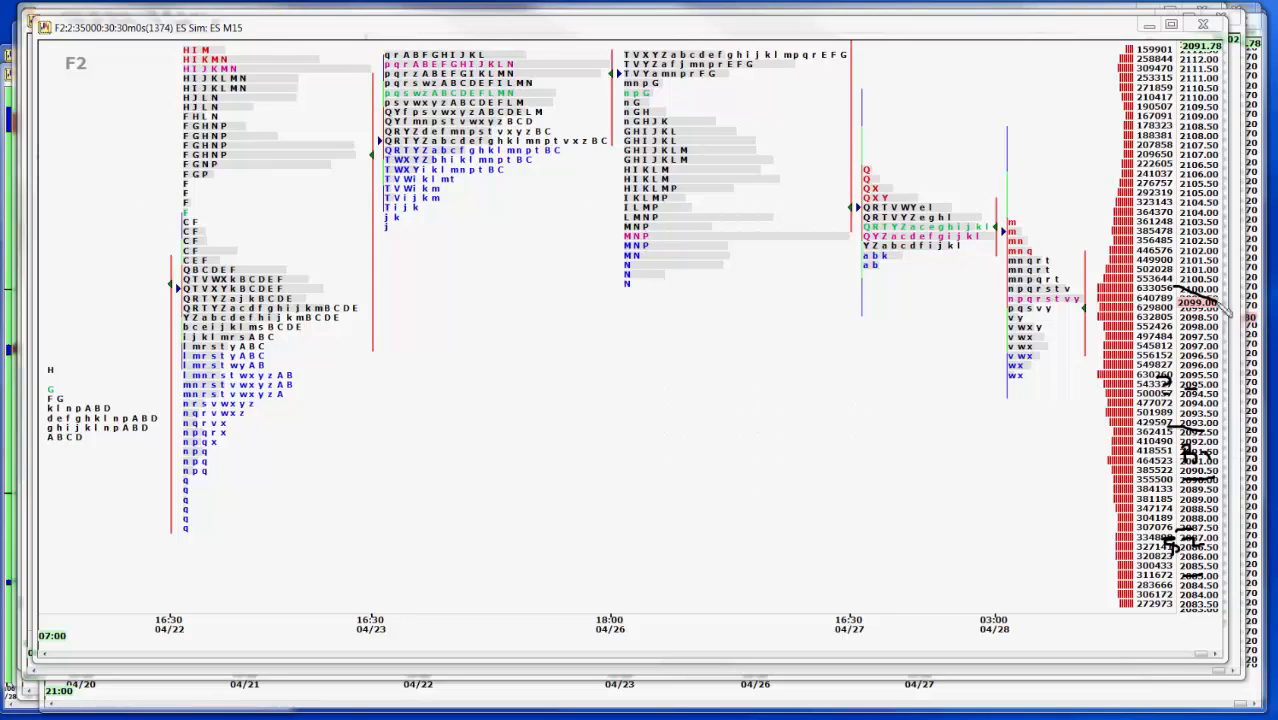